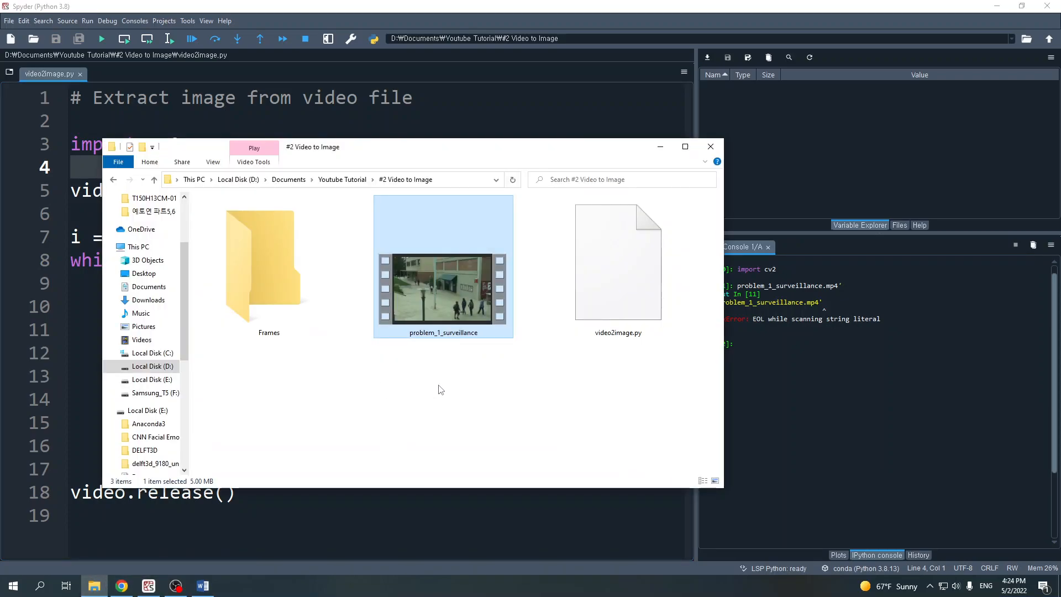
pyautogui.moveTo(467, 288)
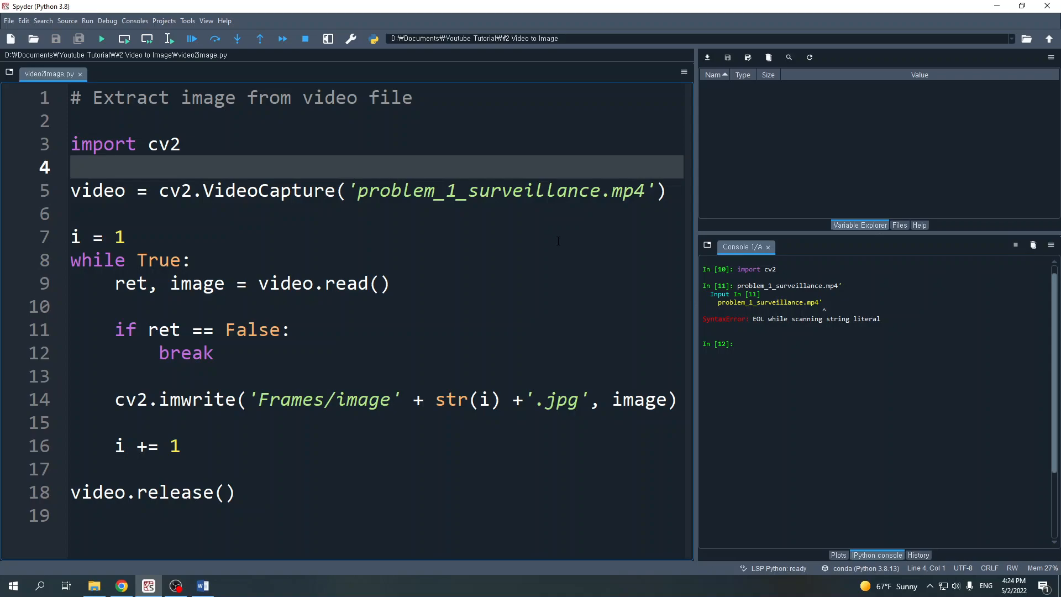
pyautogui.moveTo(869, 210)
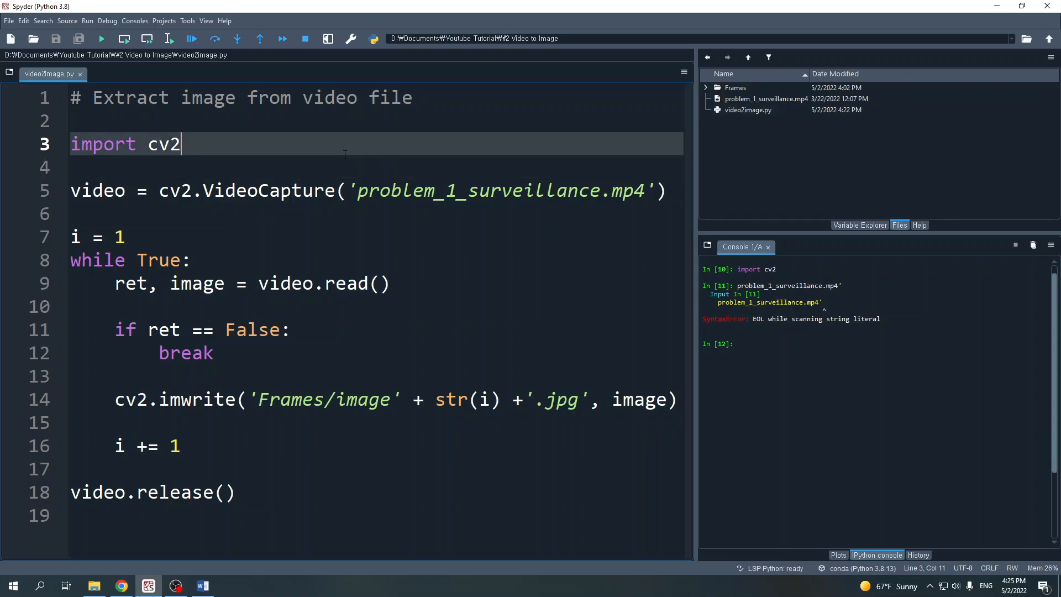
# Run the 'import cv2' line alone in the IPython console
pyautogui.doubleClick(163, 144)
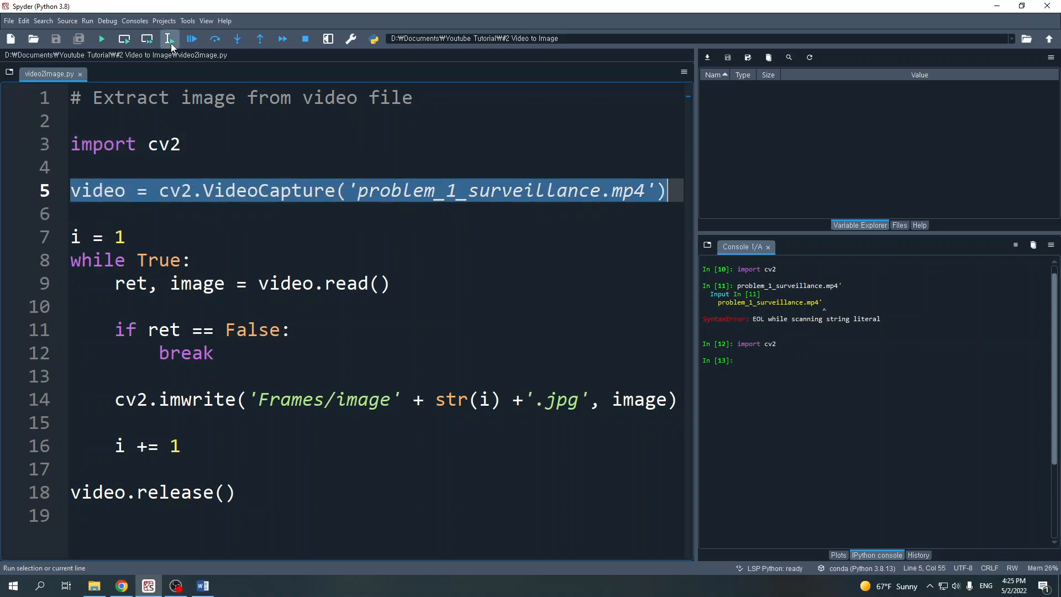
# Run line 5 to create the video VideoCapture object in the console
pyautogui.click(147, 38)
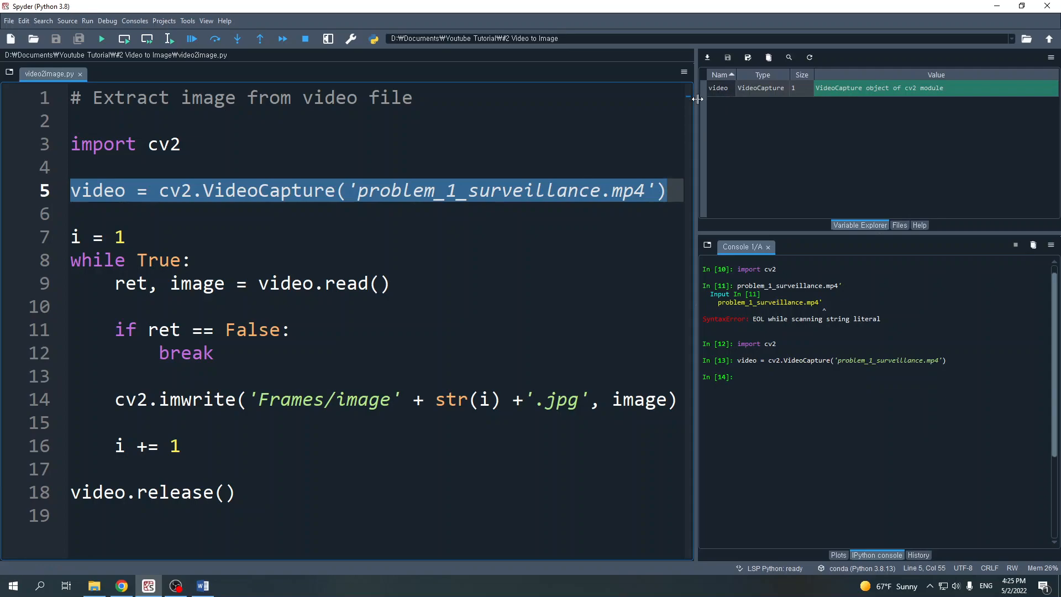
pyautogui.moveTo(719, 98)
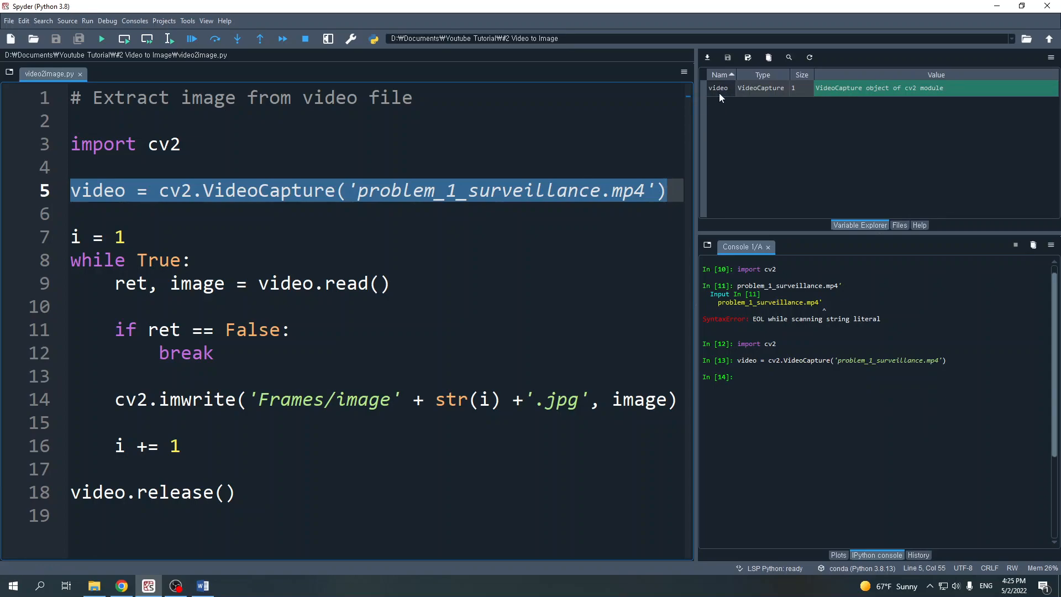
pyautogui.moveTo(271, 274)
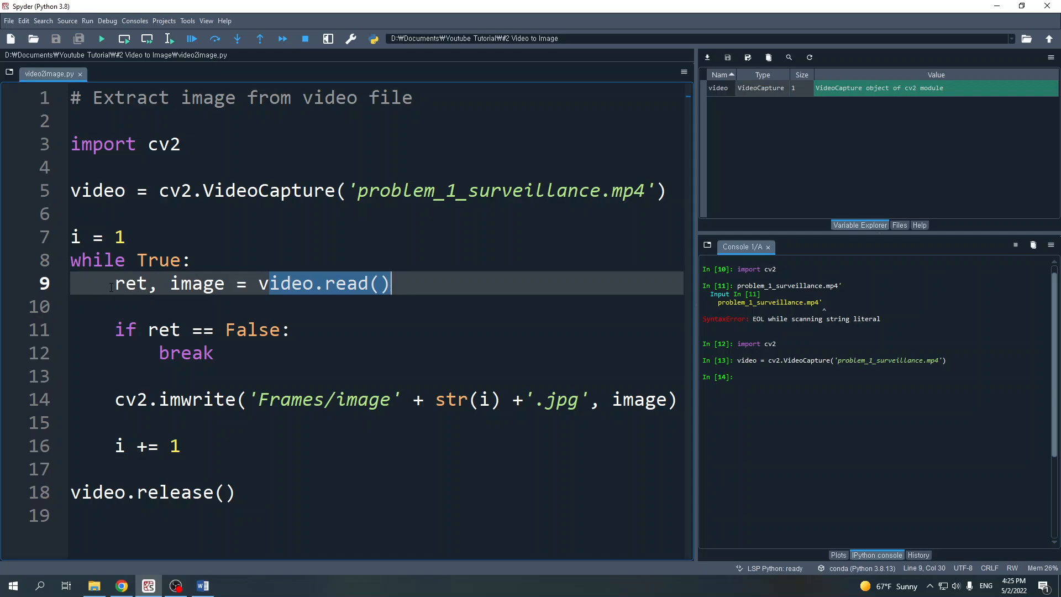
# Run 'ret, image = video.read()' to get a 720×1280×3 image and ret True
pyautogui.doubleClick(196, 282)
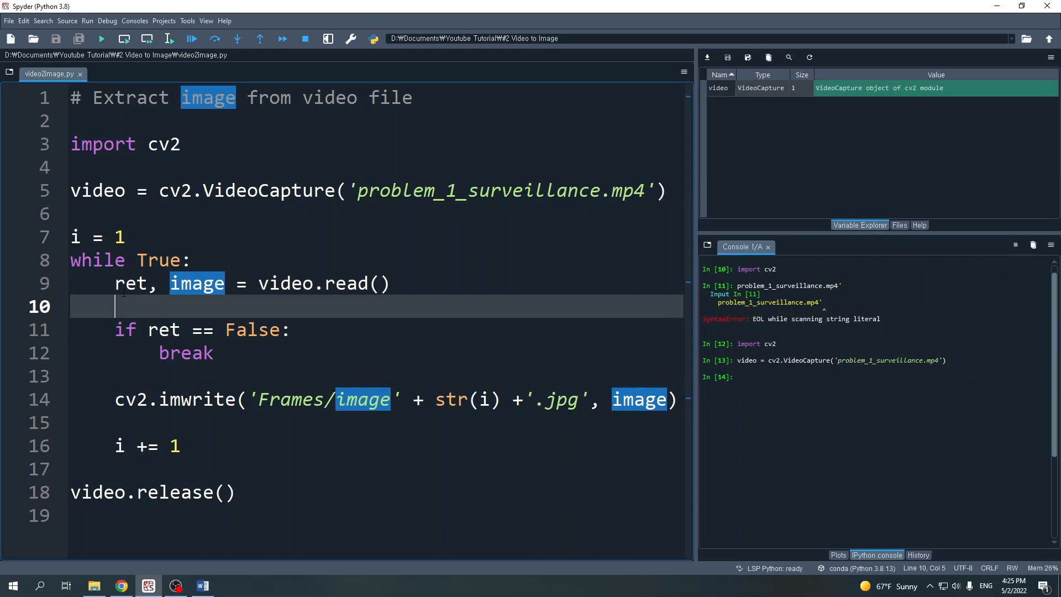
pyautogui.click(399, 284)
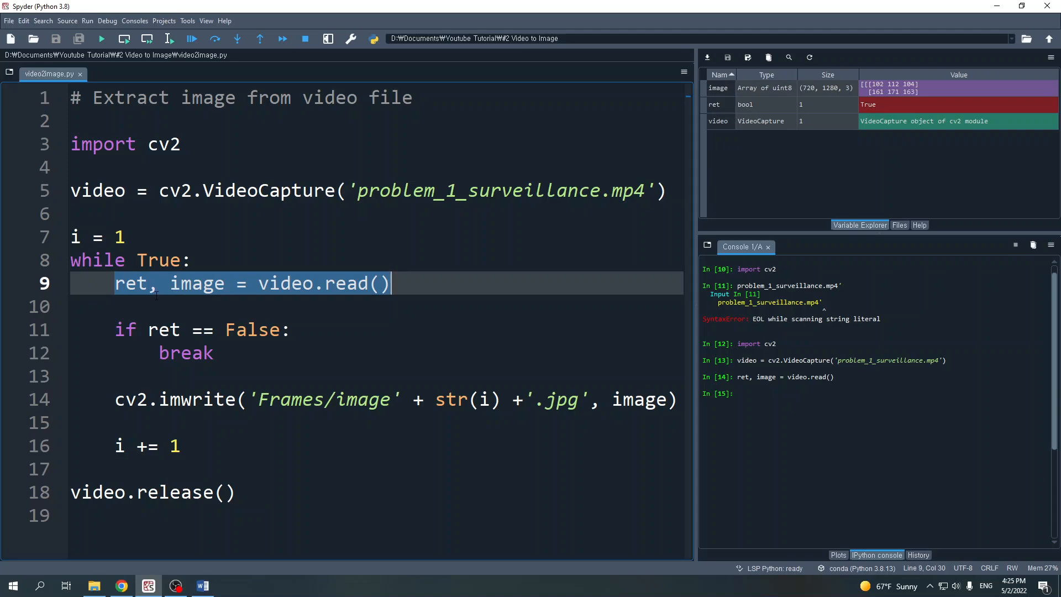
pyautogui.moveTo(175, 283)
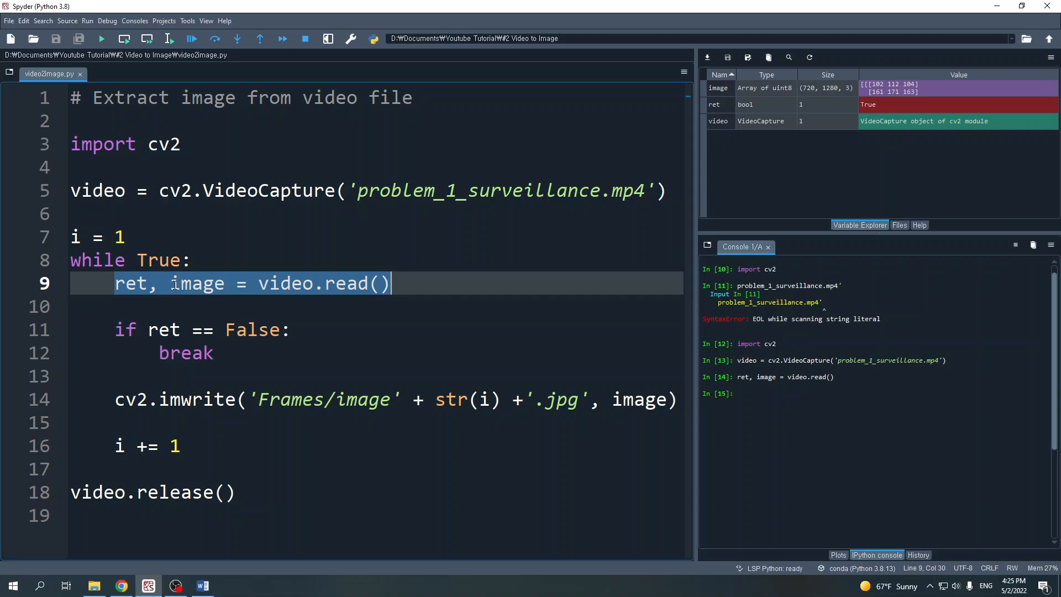
pyautogui.moveTo(704, 95)
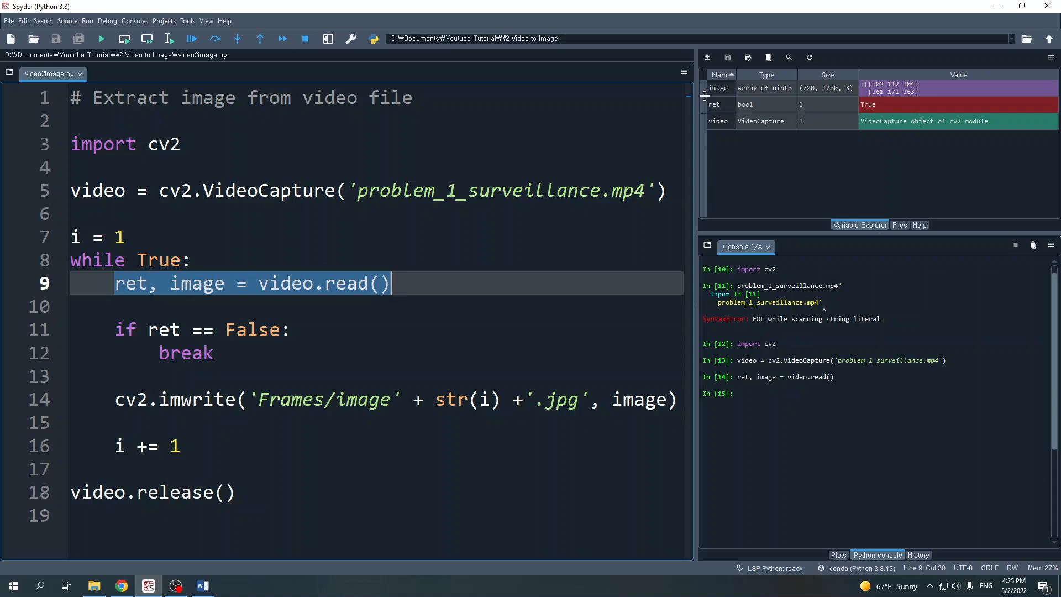
pyautogui.moveTo(719, 93)
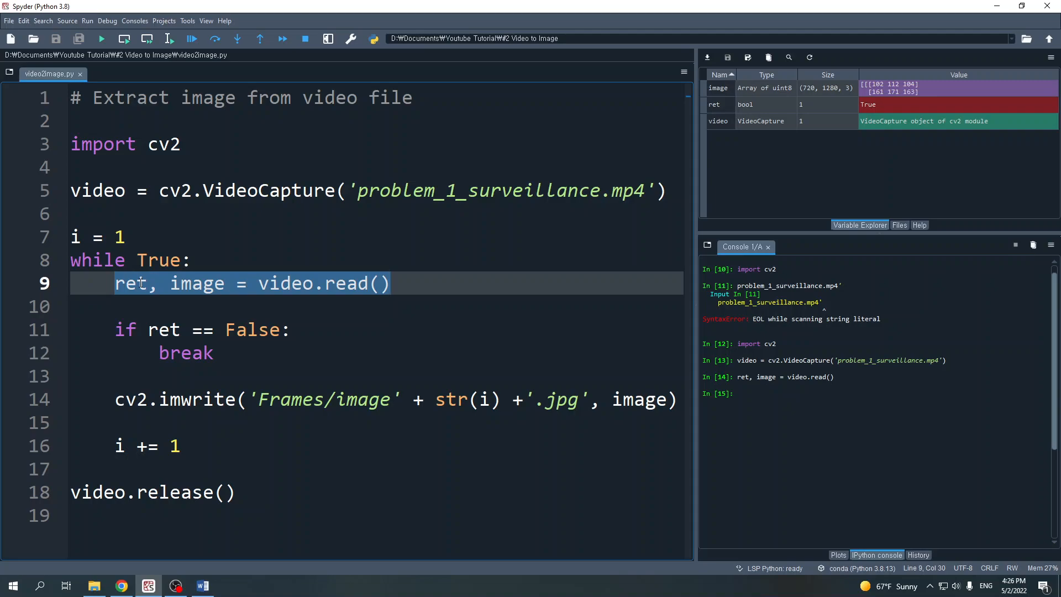
# Highlight 'Frames/image' + str(i) + '.jpg' on line 14, then show the empty Frames folder
pyautogui.click(391, 283)
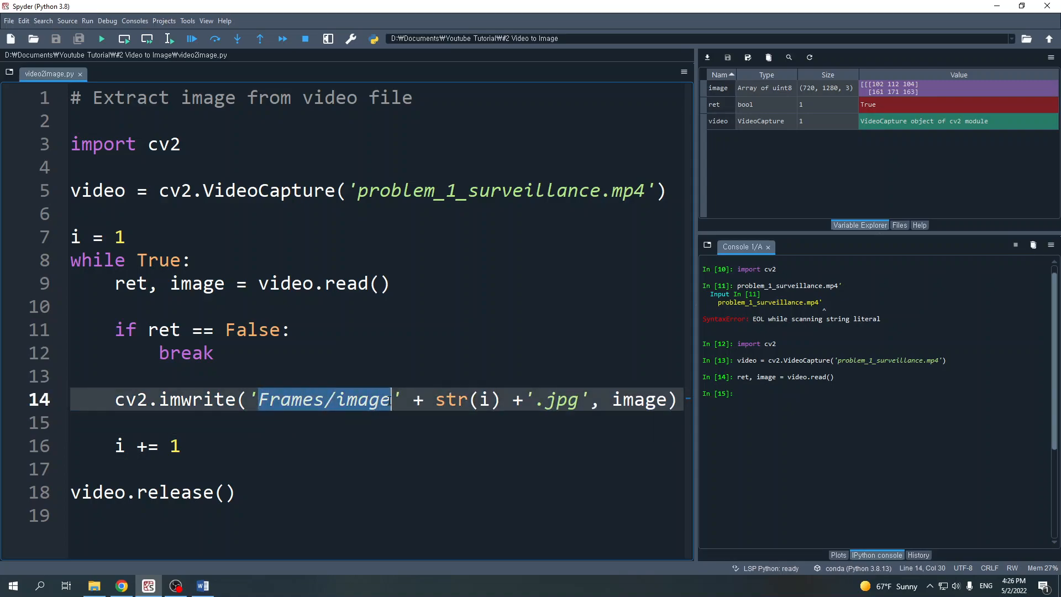
pyautogui.moveTo(392, 399); pyautogui.dragTo(589, 399)
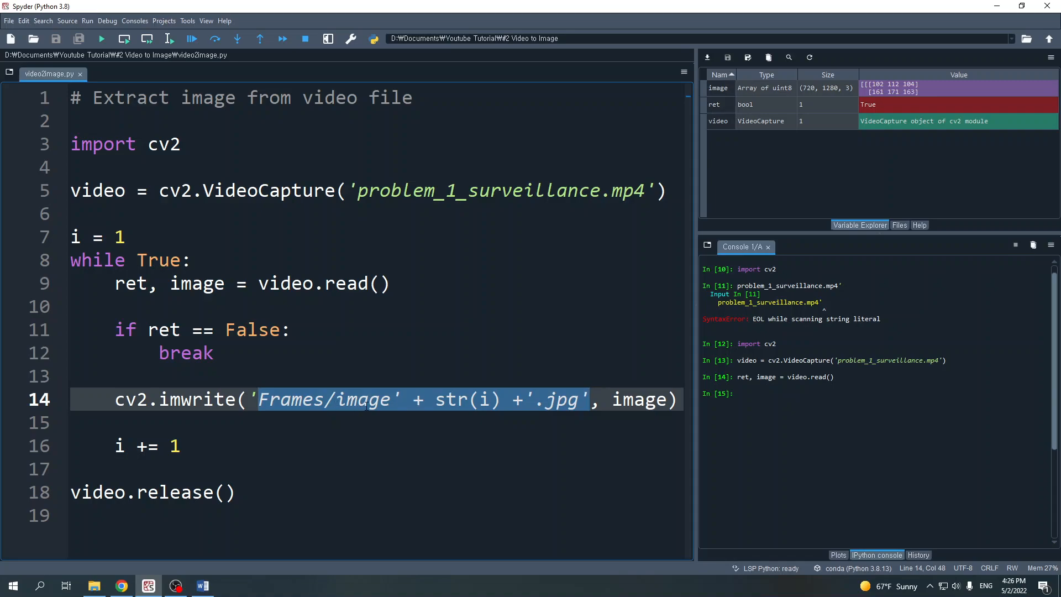
pyautogui.click(95, 585)
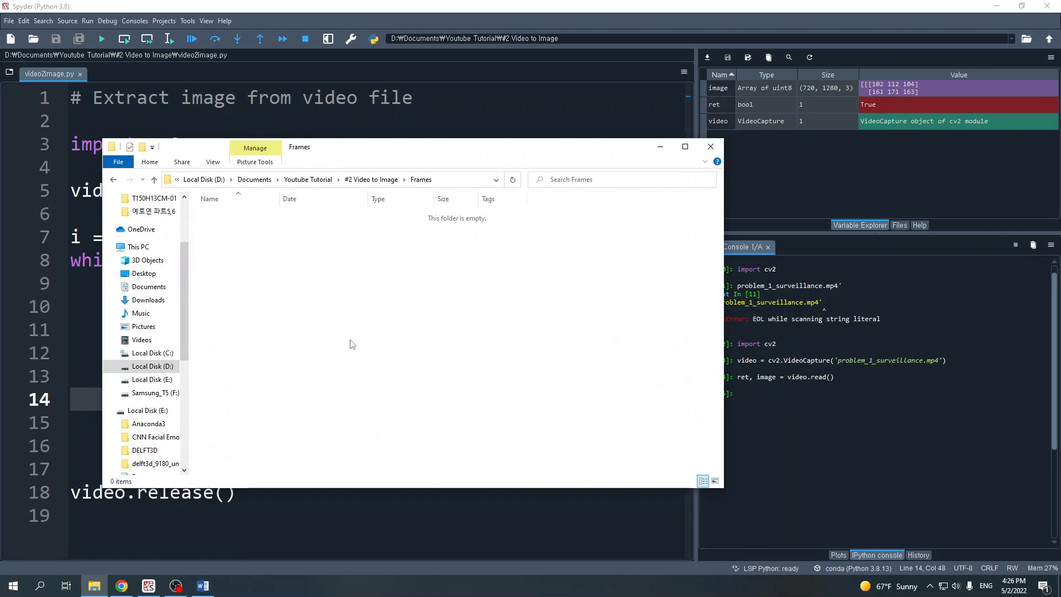
pyautogui.click(709, 146)
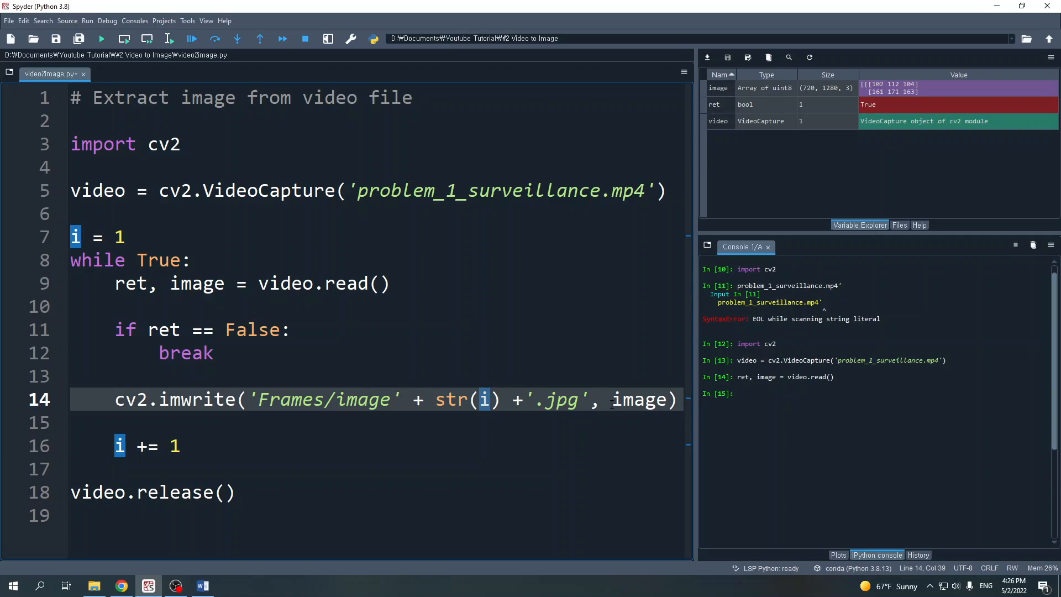
# Highlight uses of i and image, then save and run video2image.py
pyautogui.doubleClick(639, 399)
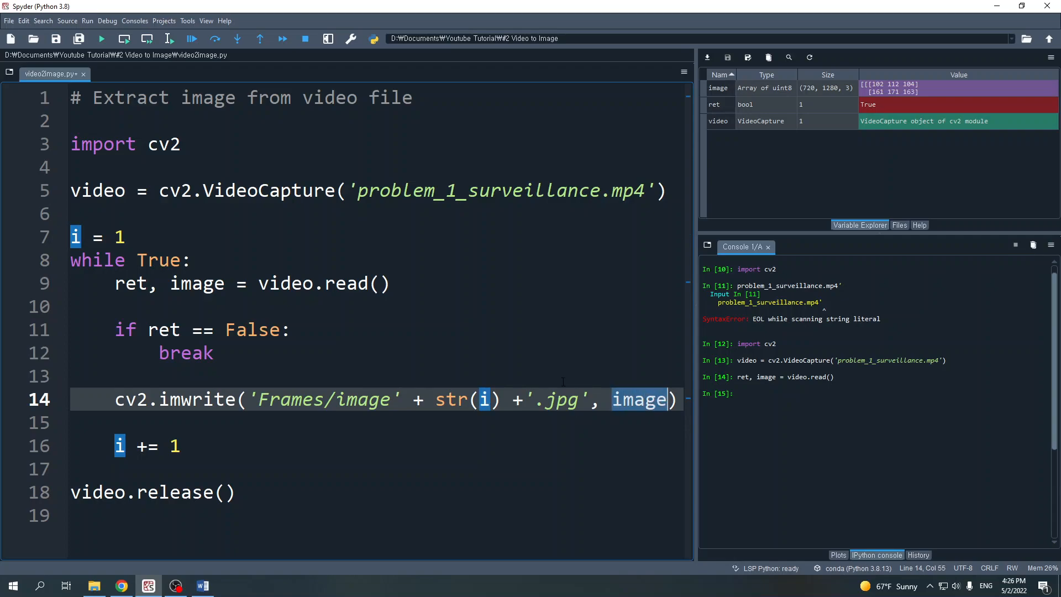
pyautogui.doubleClick(640, 399)
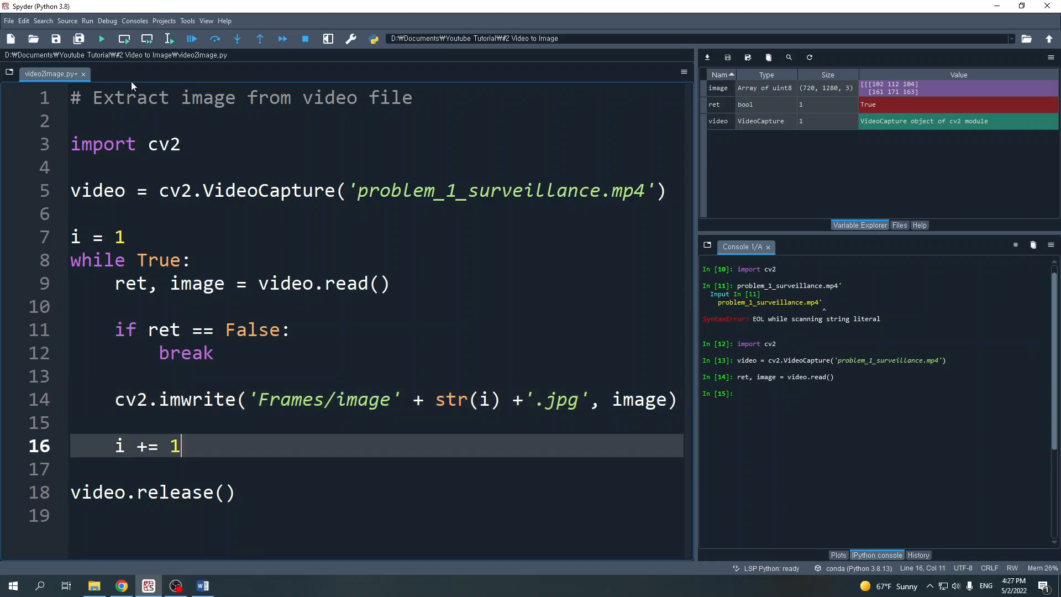
pyautogui.click(100, 39)
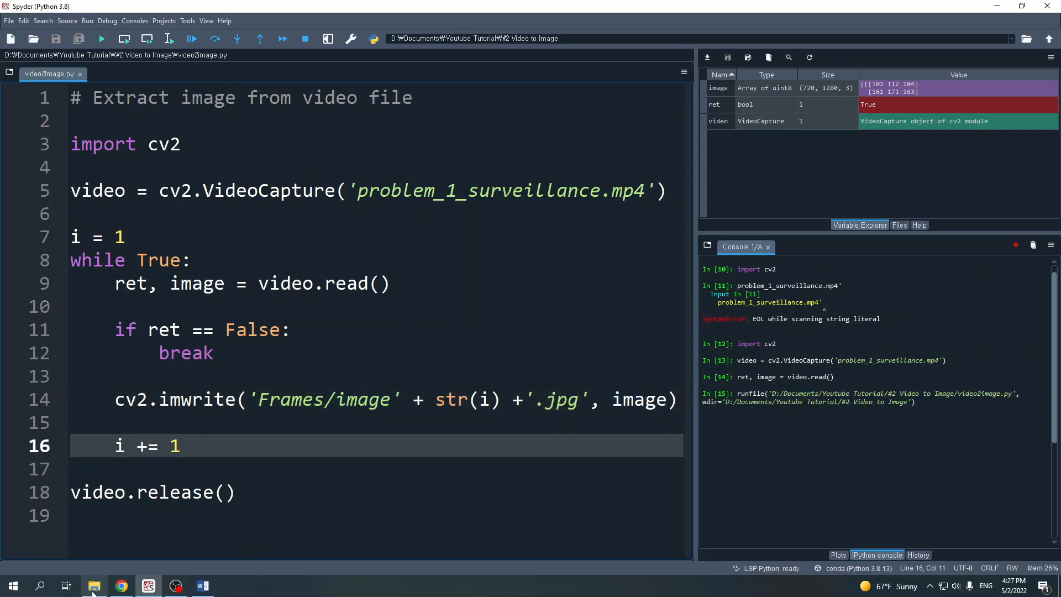
# Watch image1.jpg, image2.jpg… fill Frames until the run ends with i=585
pyautogui.click(93, 585)
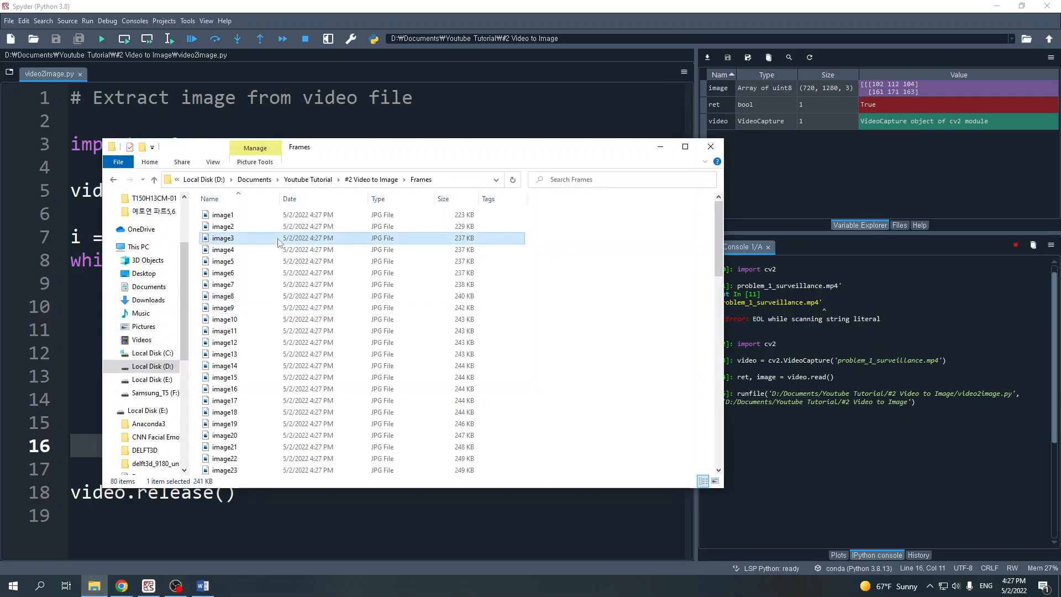
pyautogui.scroll(-3)
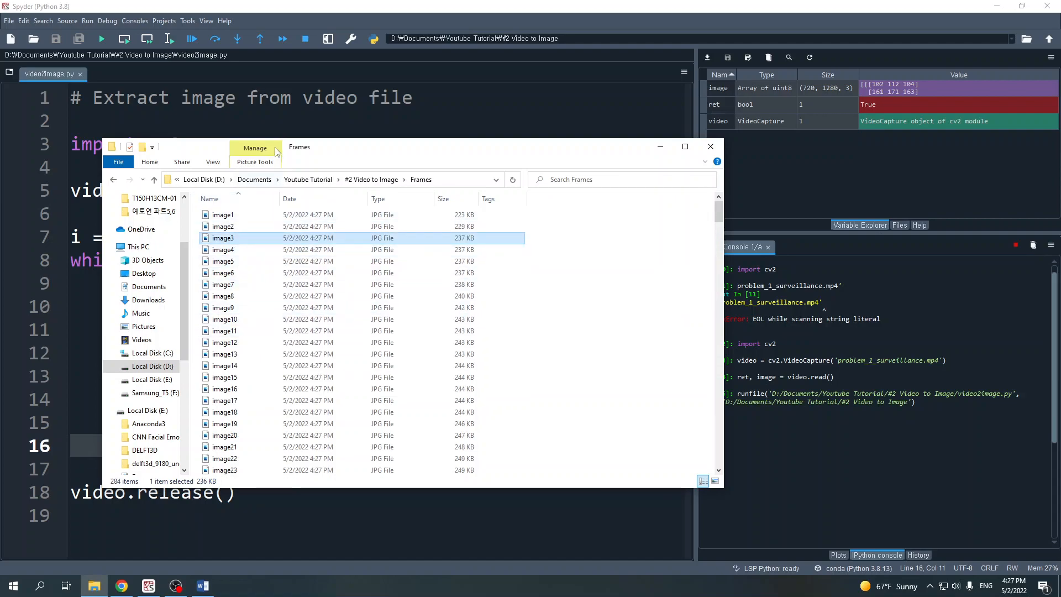
pyautogui.click(710, 147)
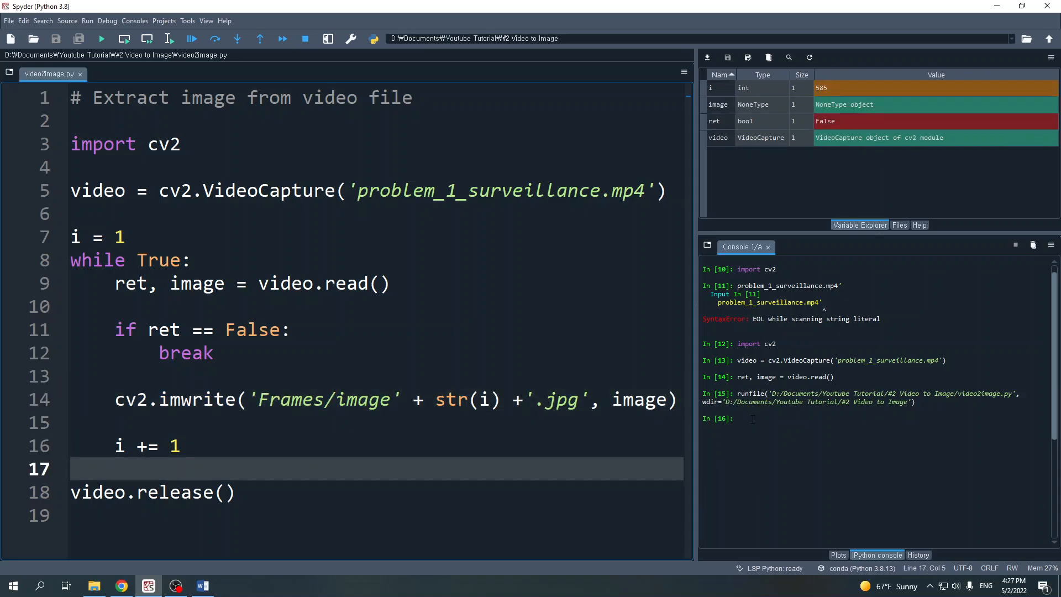
# Reopen Frames and select image584 to verify 584 extracted frames
pyautogui.click(93, 585)
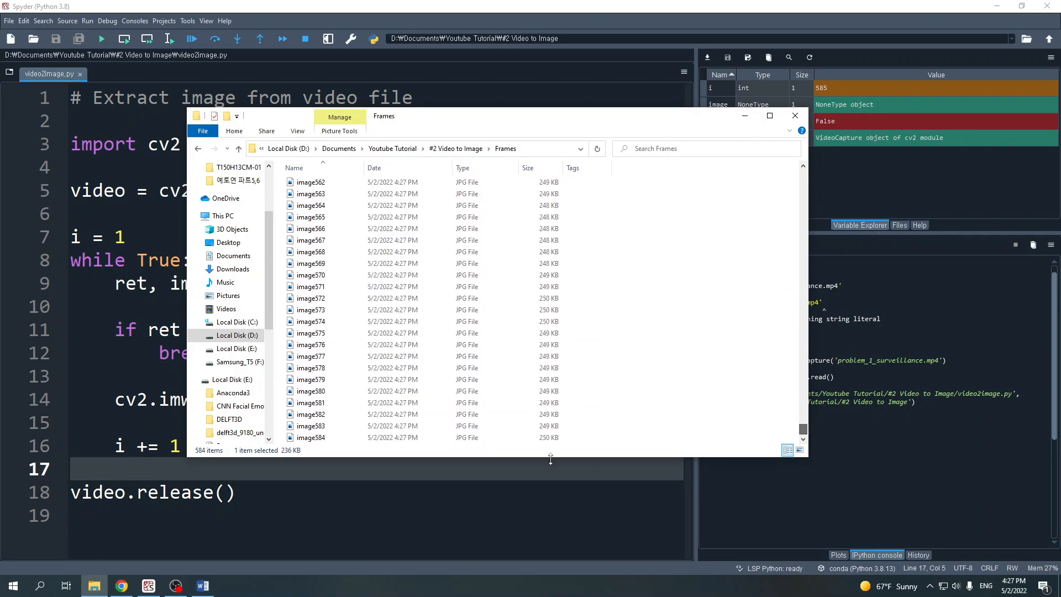
pyautogui.click(310, 437)
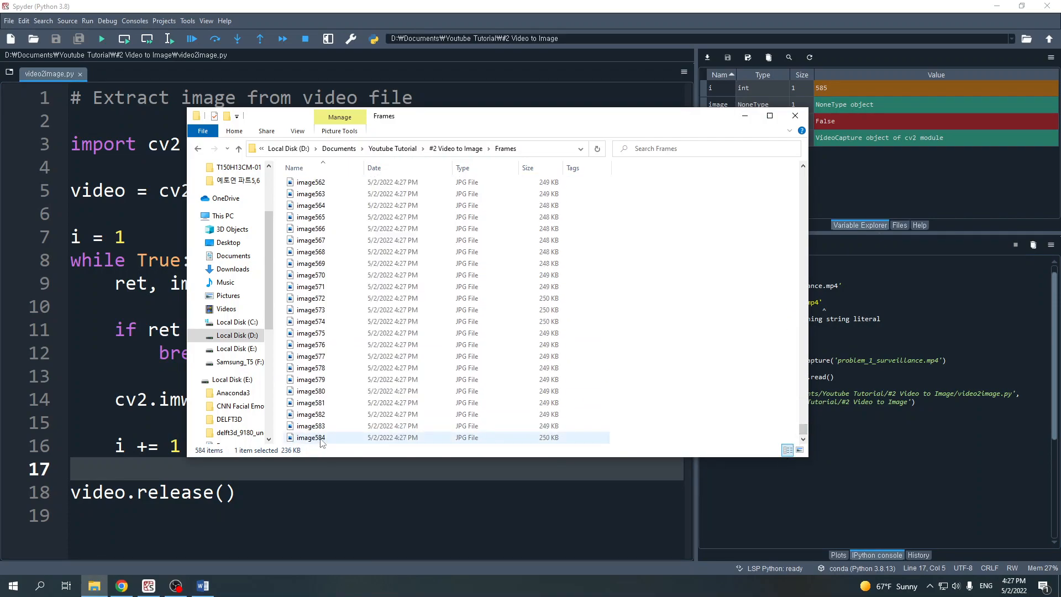
pyautogui.moveTo(322, 439)
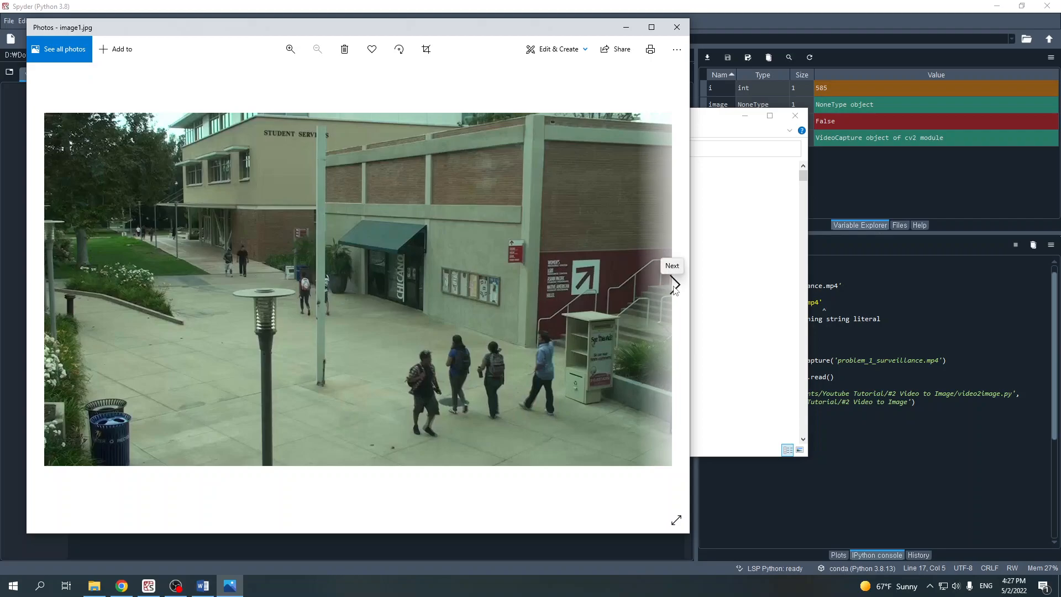
# Advance from image1.jpg to image2.jpg in Photos
pyautogui.click(674, 283)
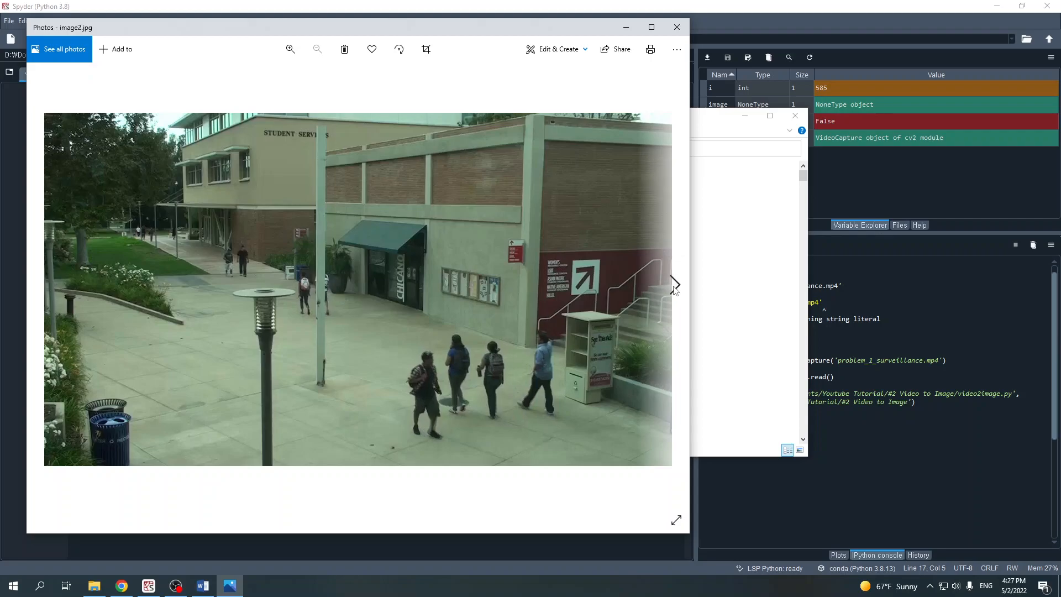